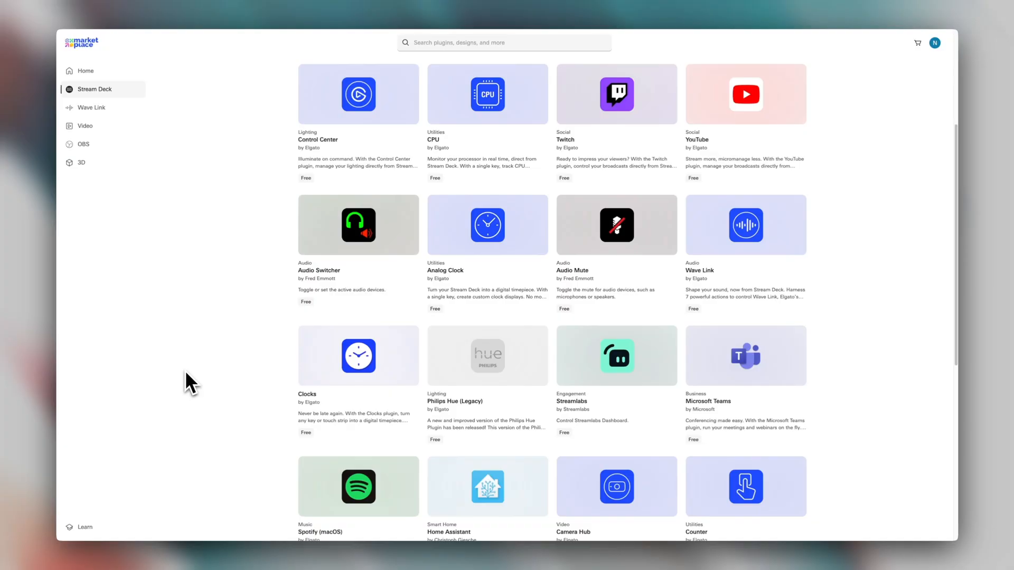
scroll(down, 3)
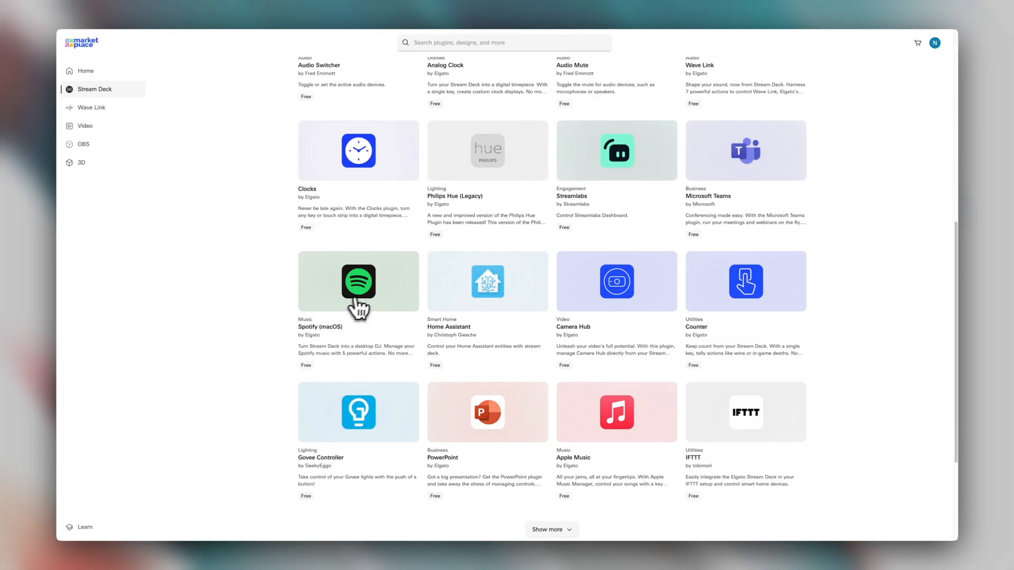